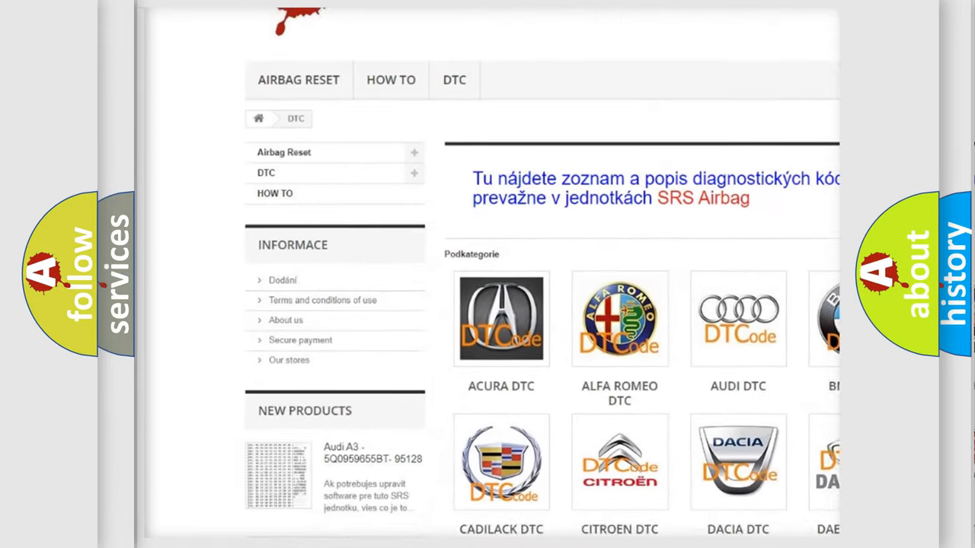
Step: Choose the AUDI DTC logo on the category page to reach the Audi subcategory list
scroll(down, 3)
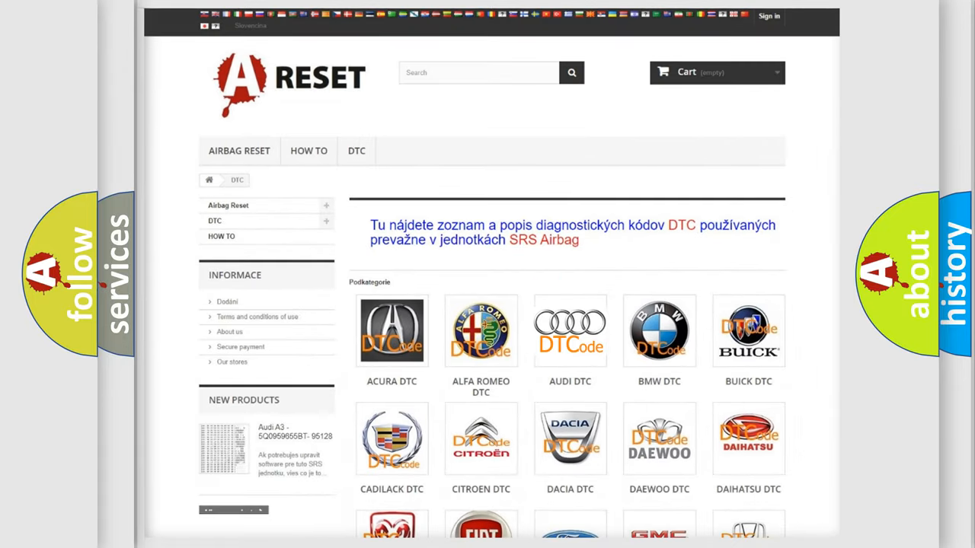
click(570, 330)
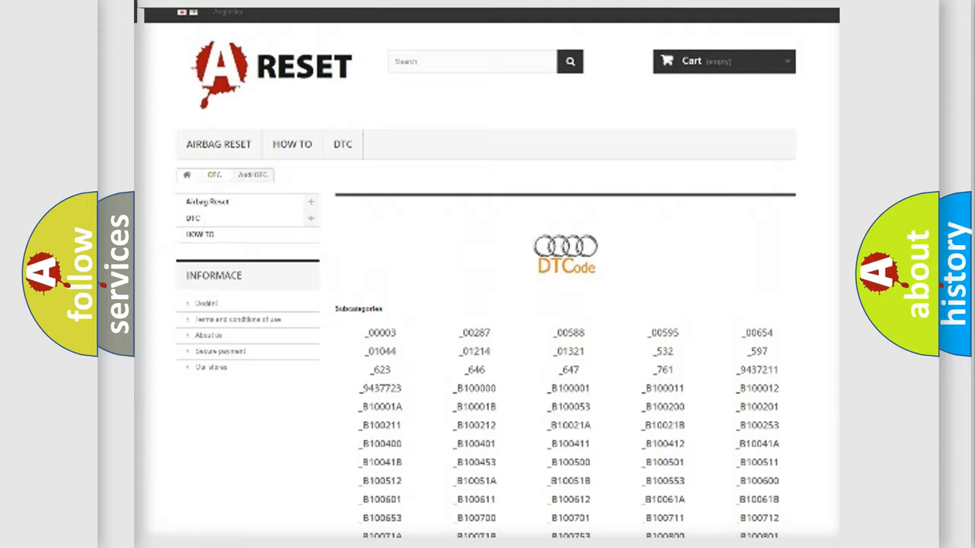